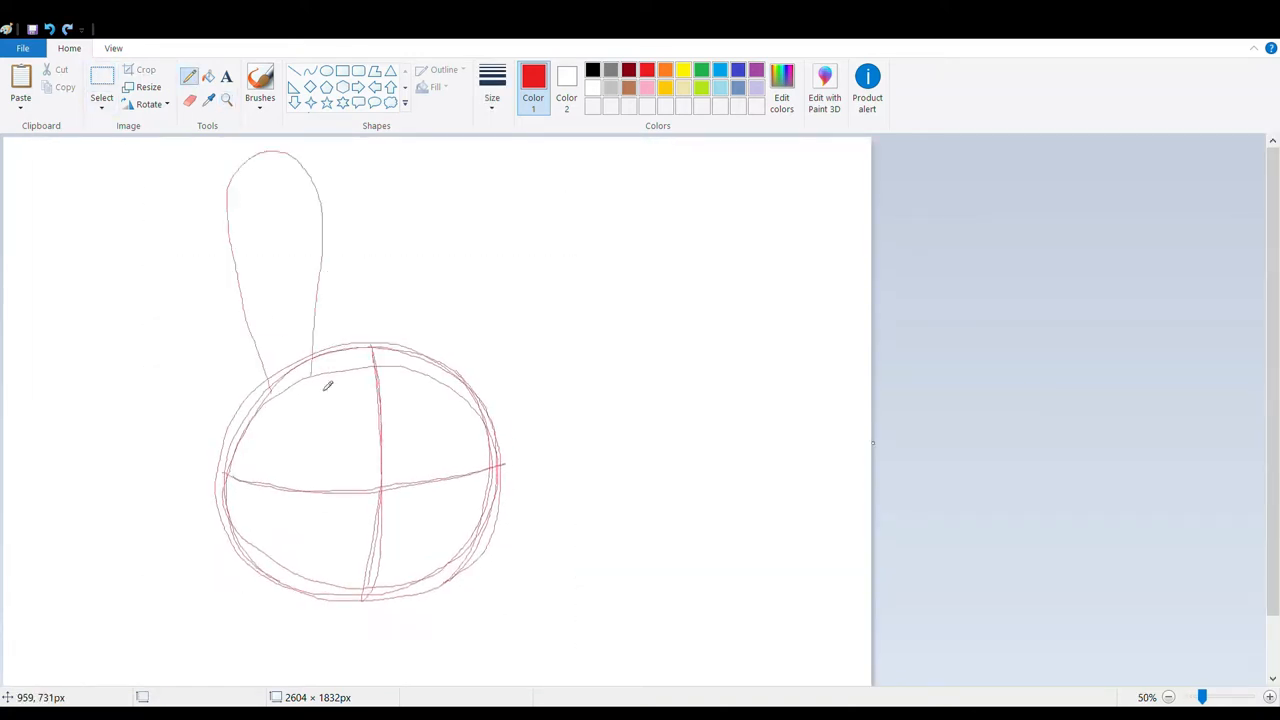
Step: Sketch the tall ear and leafy hair tuft in red pencil above the head circle
click(1269, 697)
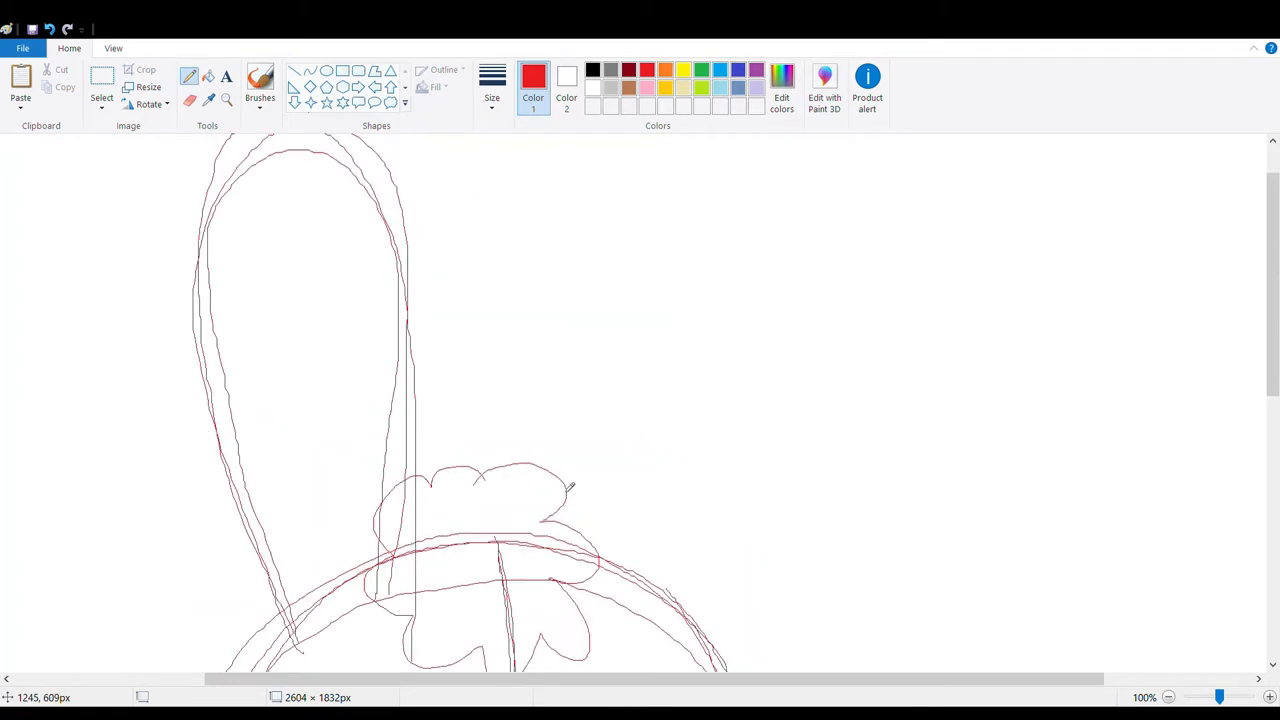
Step: Zoom the canvas to trace the red ear sketch with thick black lines
scroll(down, 3)
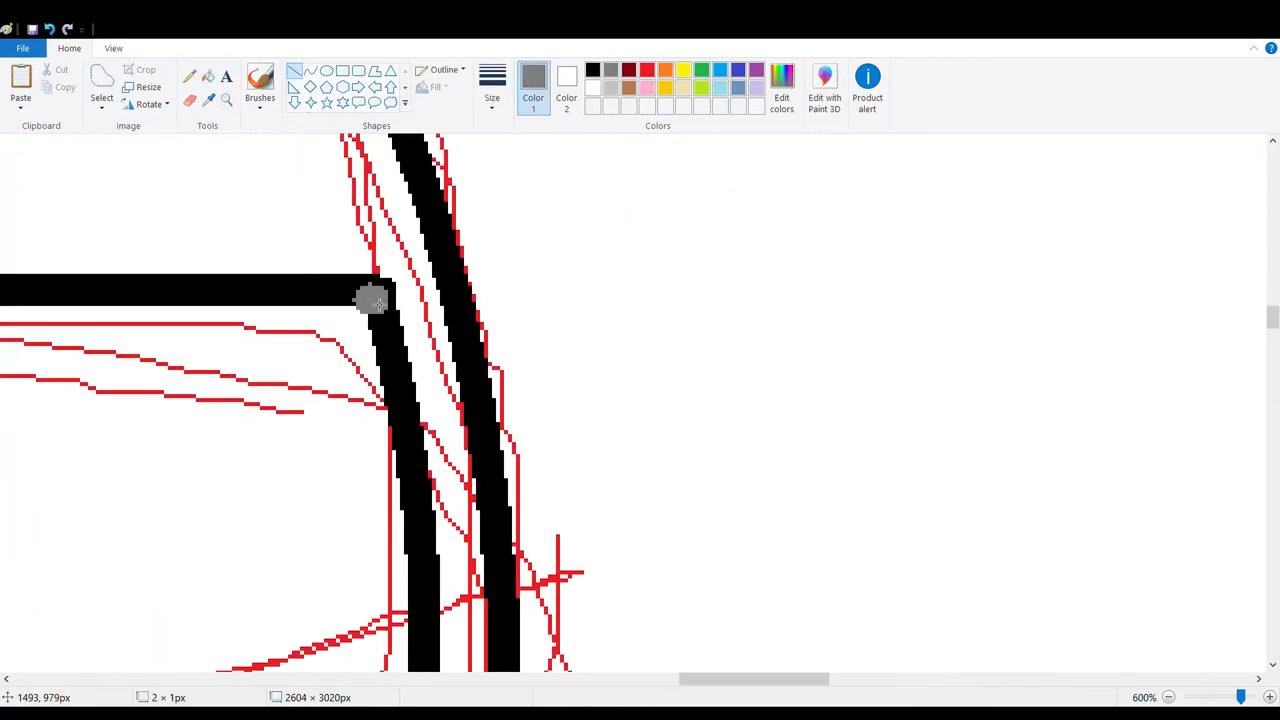
Step: Draw black outlines for the body, belly patch, front teeth, heart nose and eye
click(1168, 697)
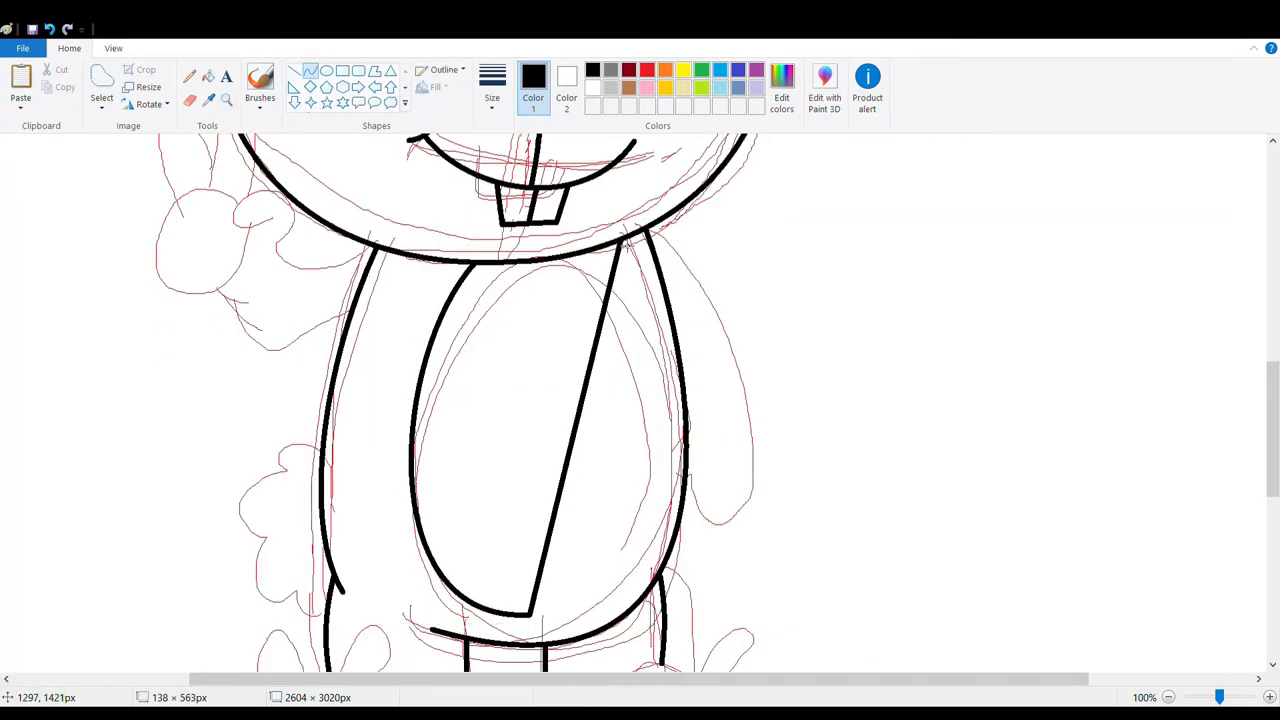
click(1268, 697)
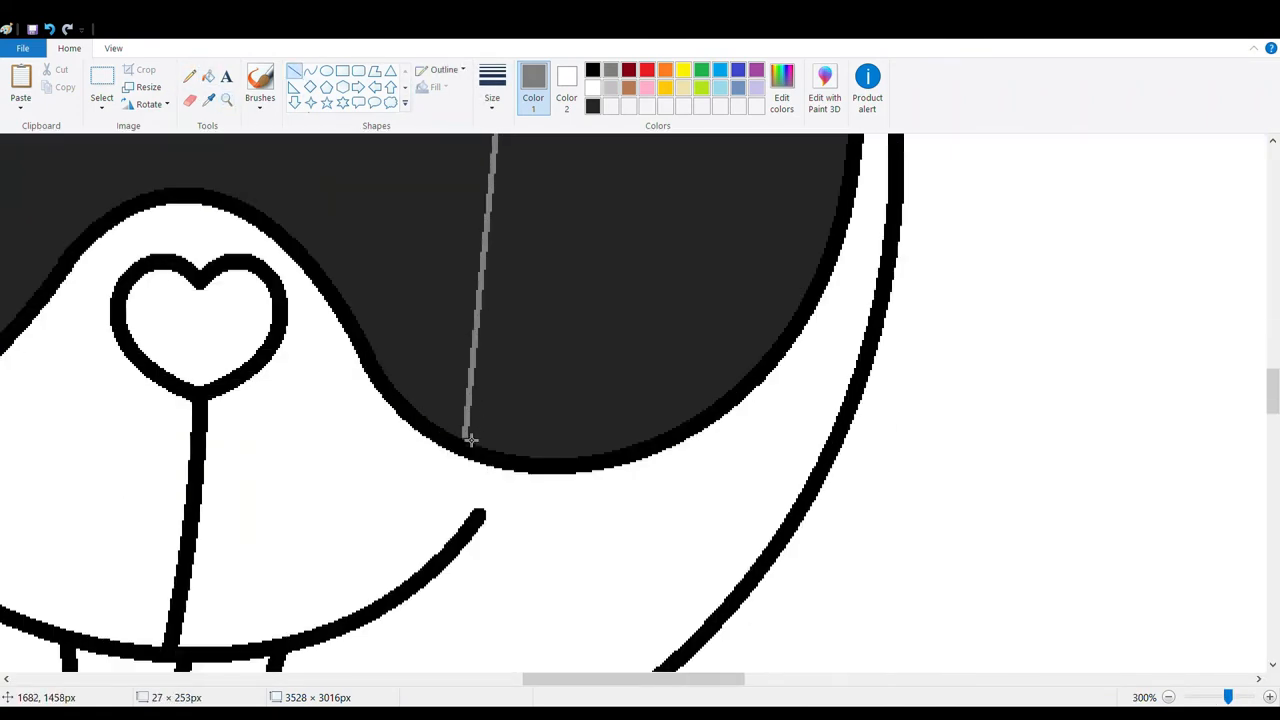
Step: Fill the remaining bunny areas yellow and pink, then crop to a portrait frame
click(1167, 697)
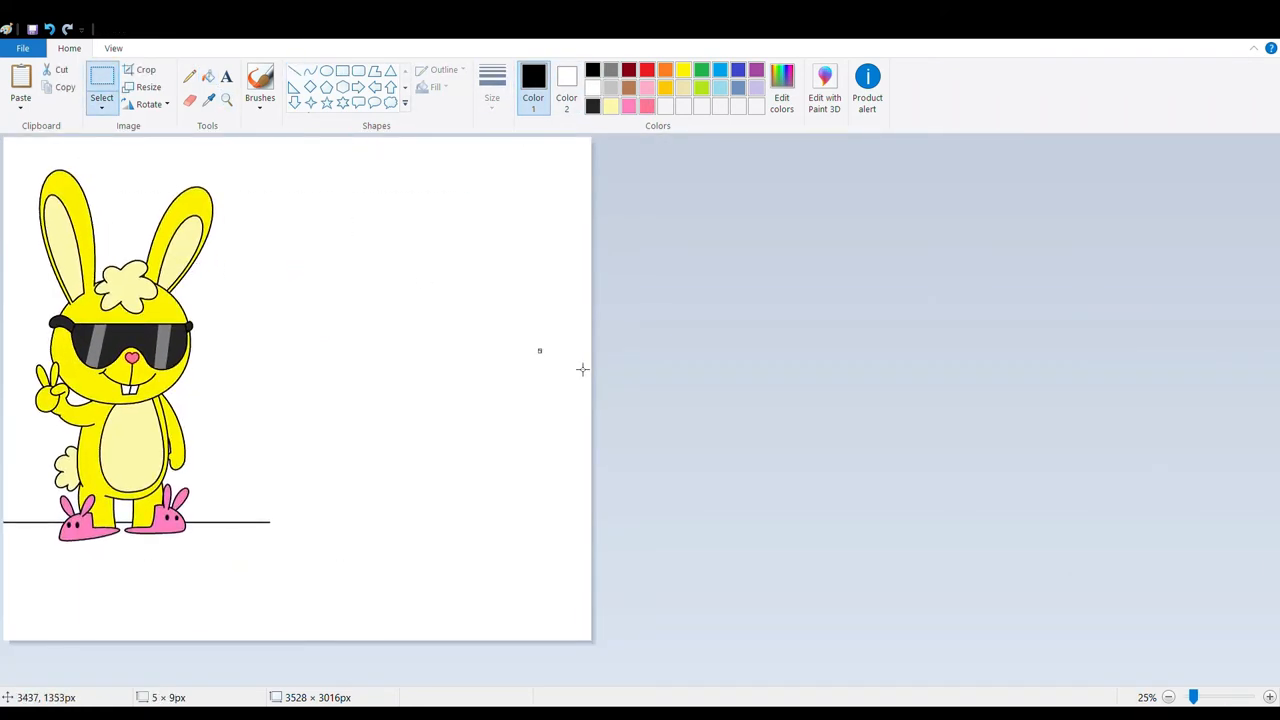
click(1270, 697)
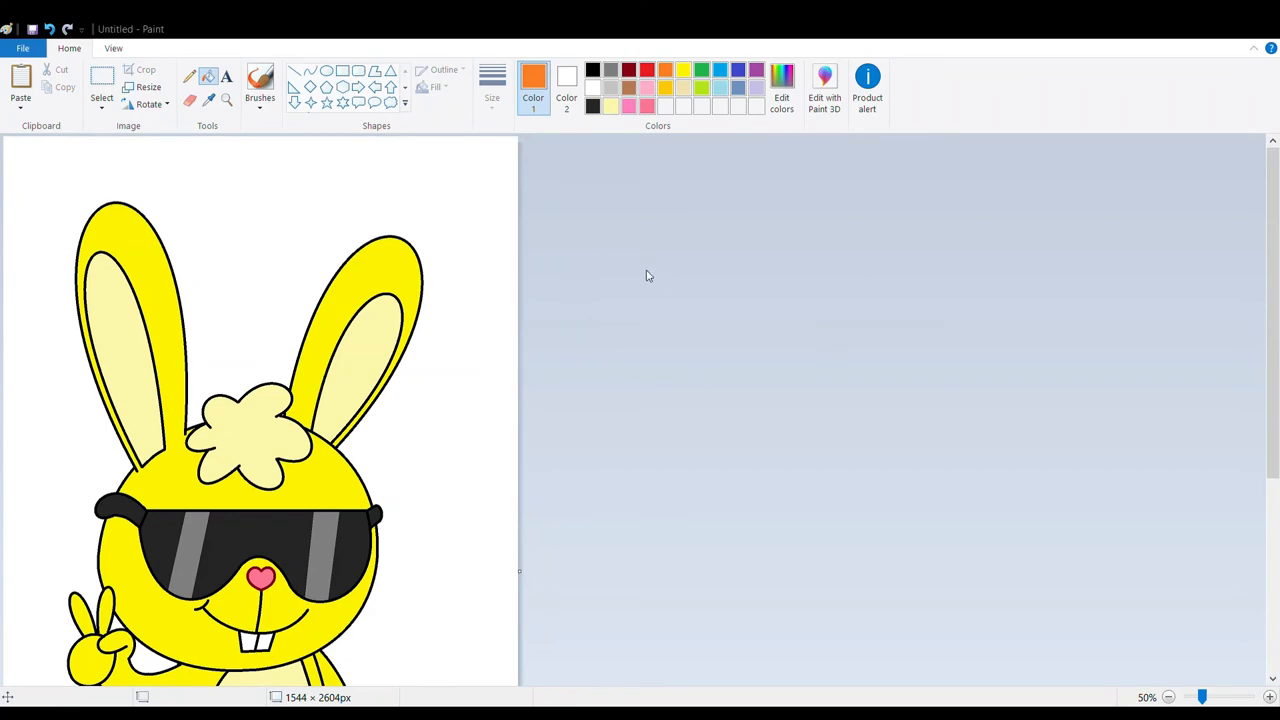